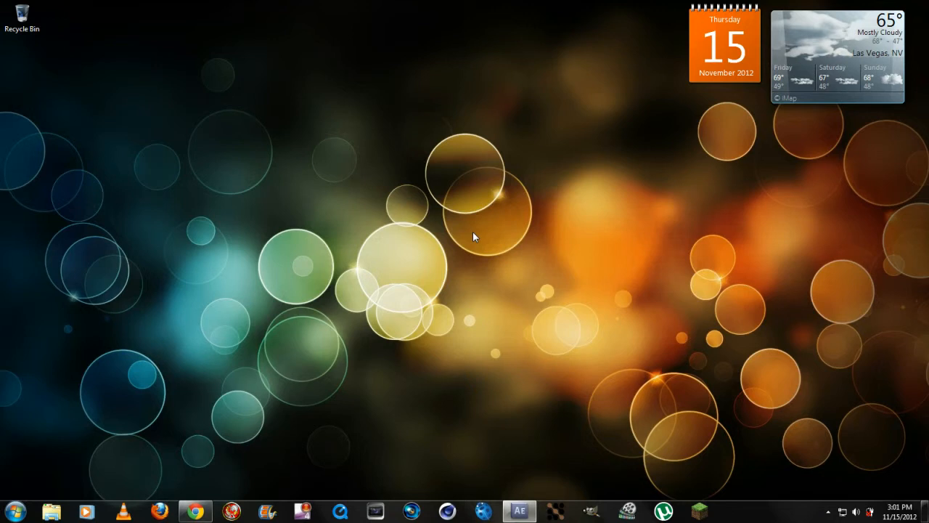
{"action": "mouse_move", "coordinate": [517, 198]}
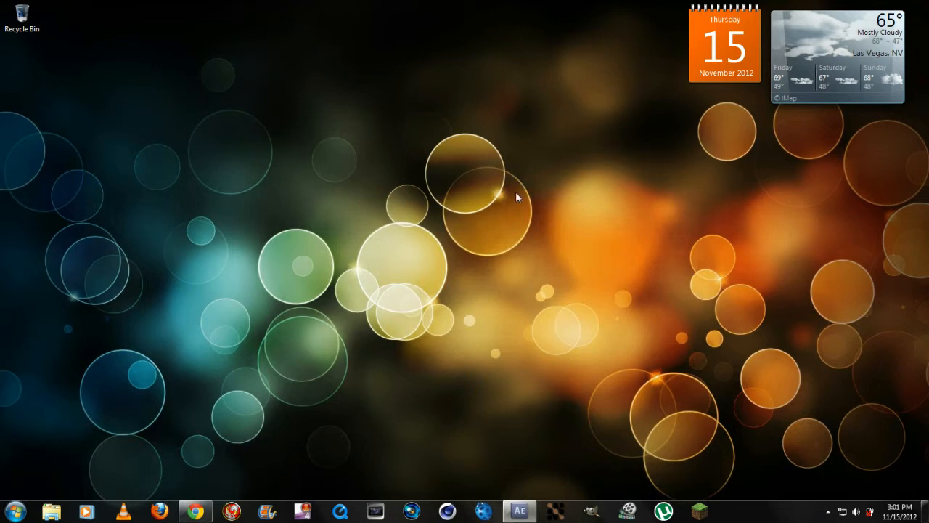
{"action": "mouse_move", "coordinate": [519, 356]}
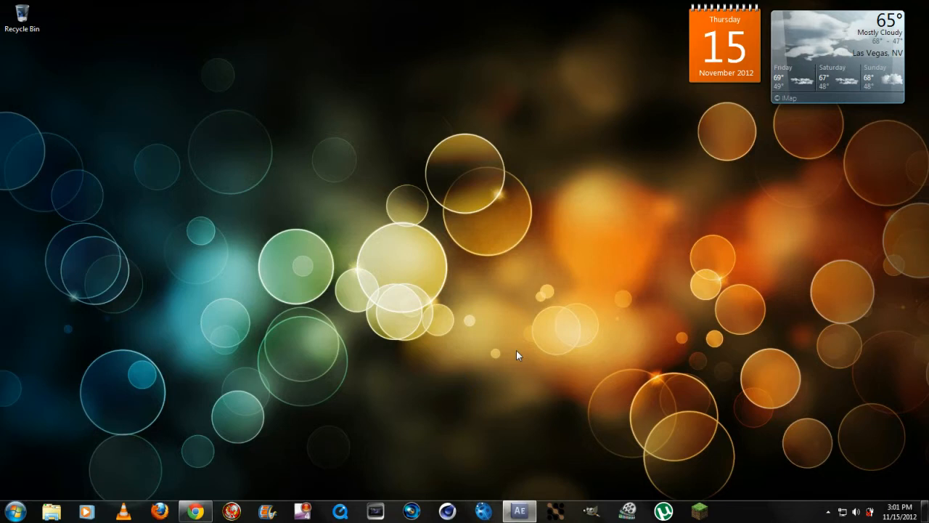
{"action": "mouse_move", "coordinate": [545, 479]}
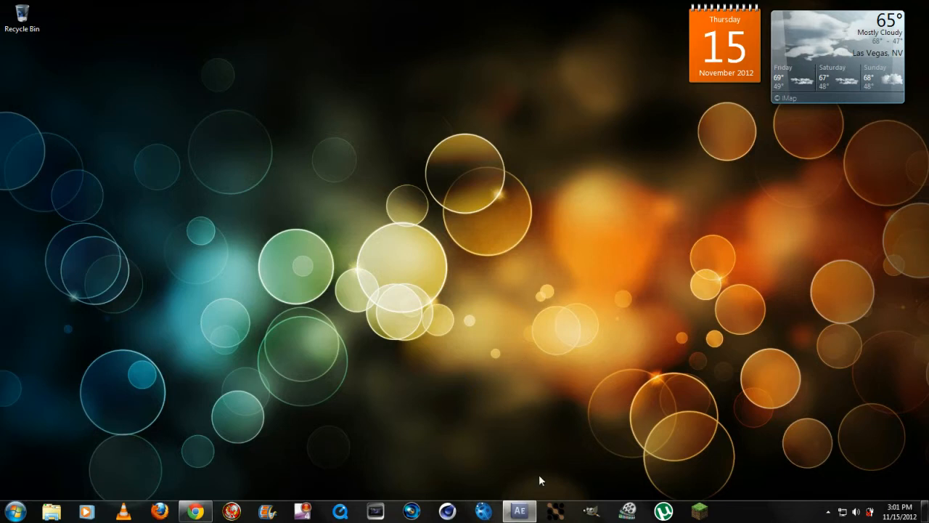
Bring After Effects to the front from the taskbar.
{"action": "left_click", "coordinate": [536, 509]}
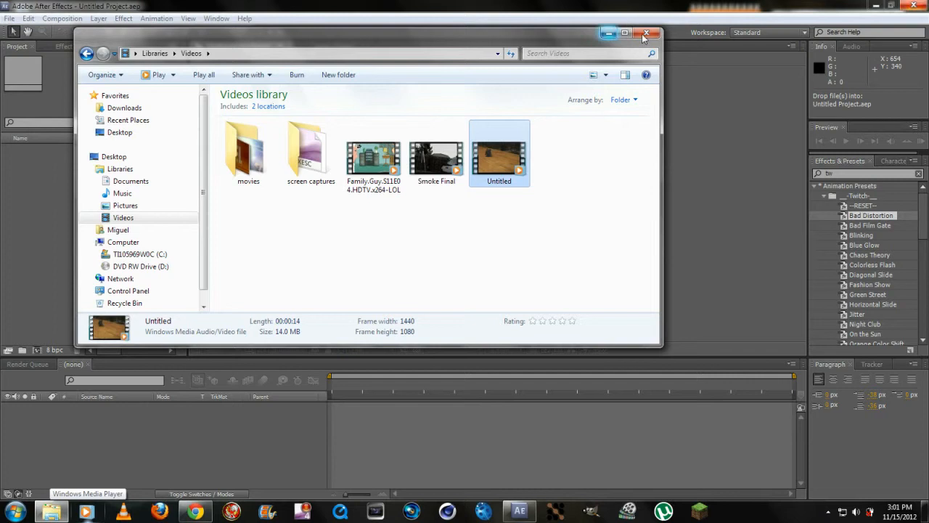
Close the Explorer Videos library window once Untitled.wmv is in a composition.
{"action": "left_click", "coordinate": [646, 32]}
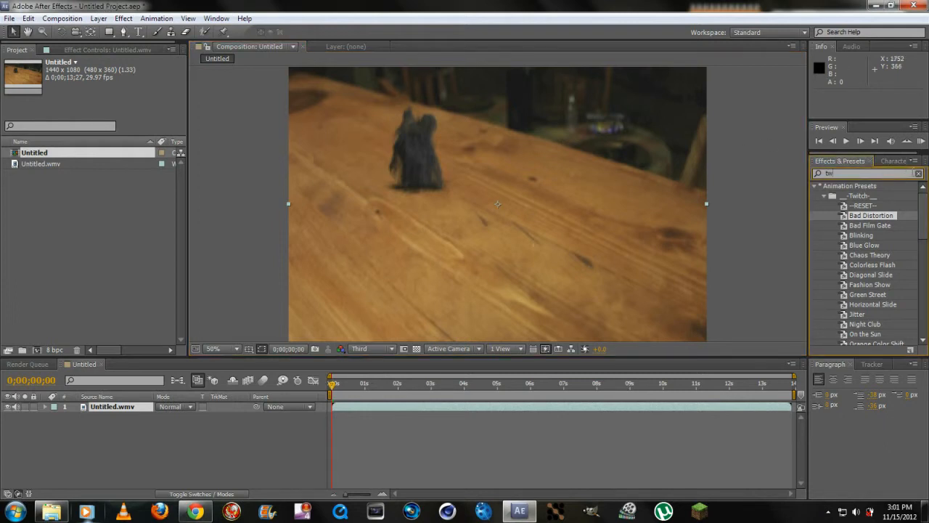
Search Effects & Presets for 'twi' and apply a preset from the Twitch folder.
{"action": "left_click", "coordinate": [917, 172]}
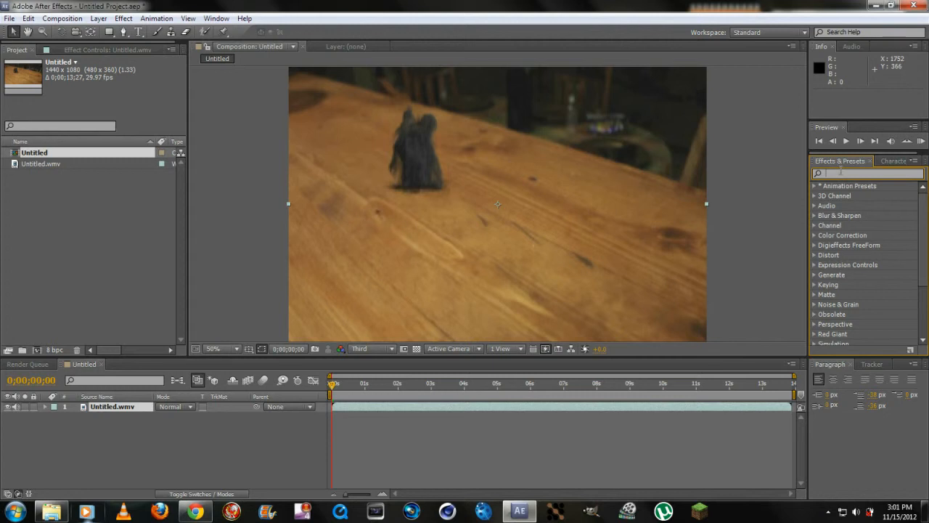
{"action": "type", "text": "twi"}
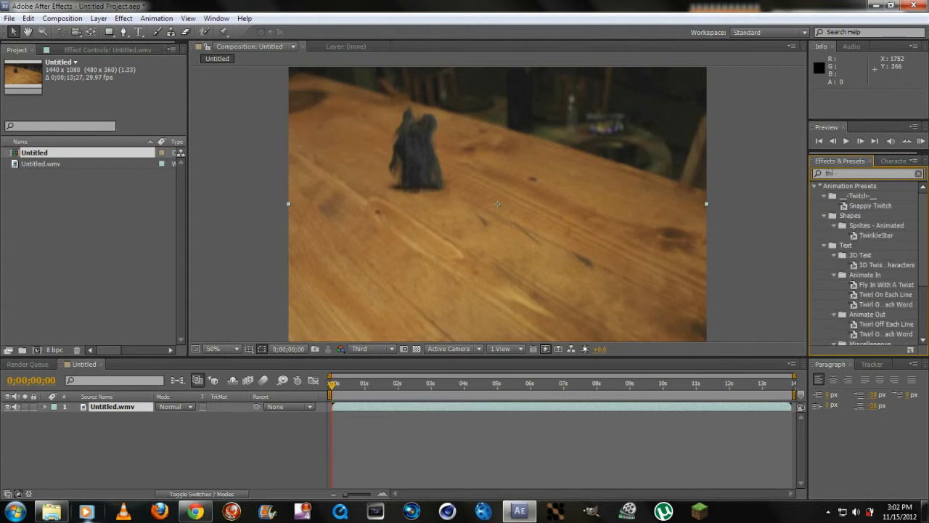
{"action": "mouse_move", "coordinate": [866, 206]}
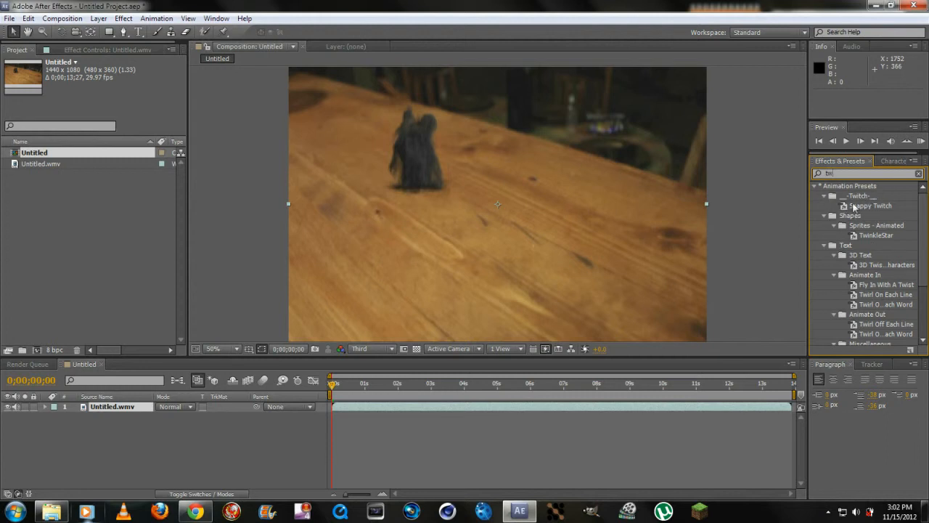
{"action": "mouse_move", "coordinate": [860, 216]}
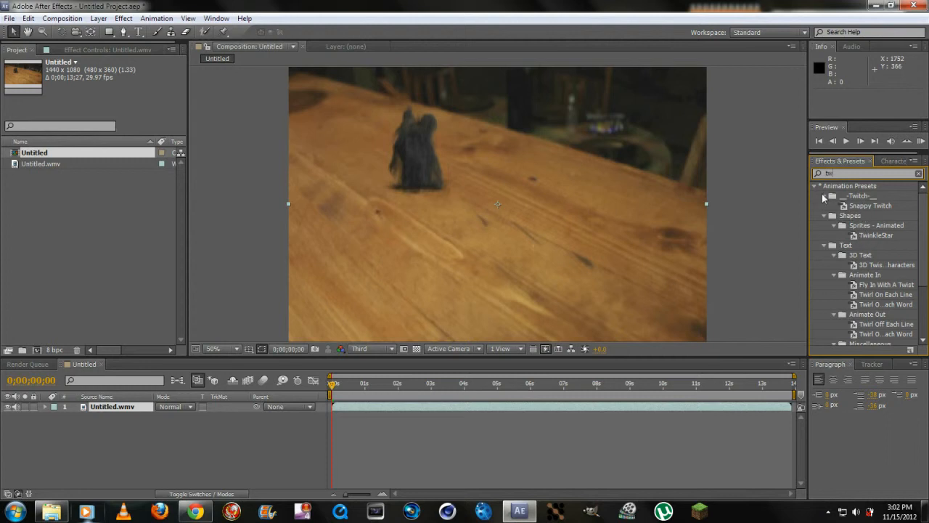
{"action": "left_click", "coordinate": [825, 196]}
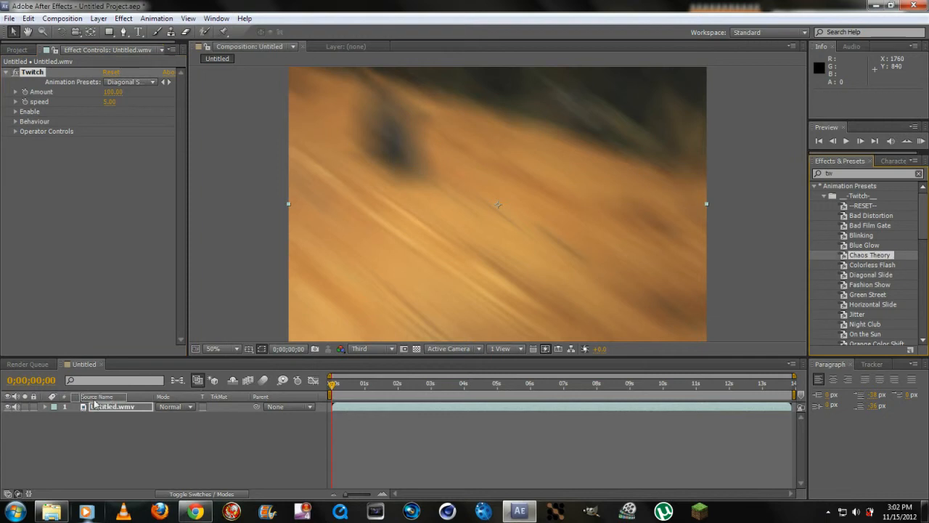
Undo the applied Twitch animation preset so the footage is clear again.
{"action": "double_click", "coordinate": [869, 255]}
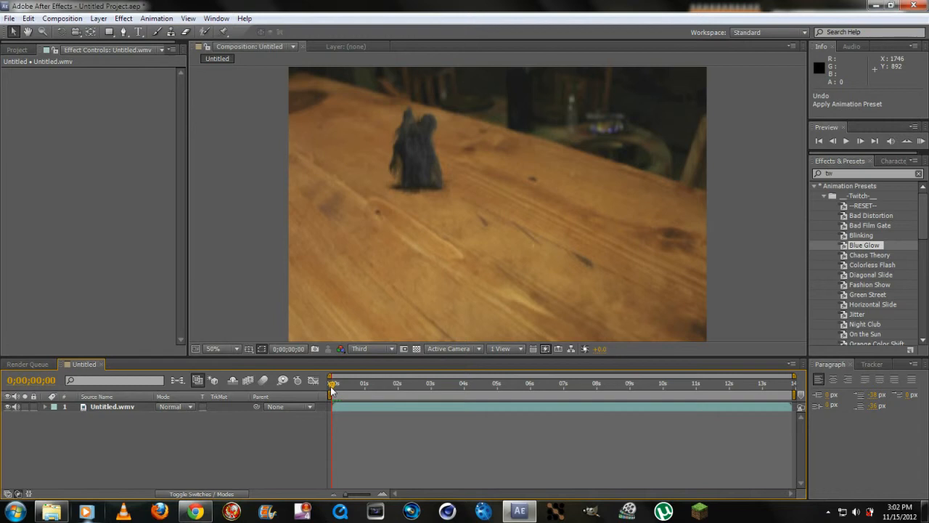
{"action": "mouse_move", "coordinate": [332, 386]}
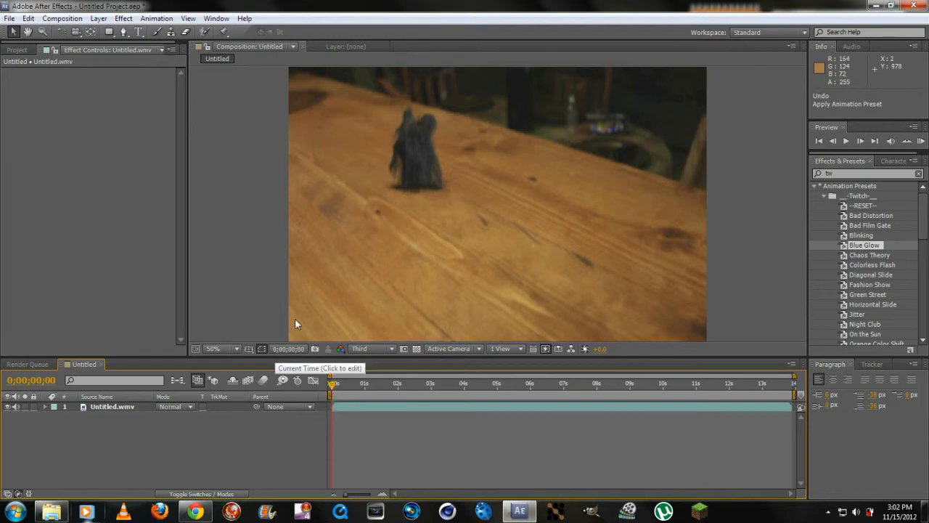
{"action": "mouse_move", "coordinate": [308, 251]}
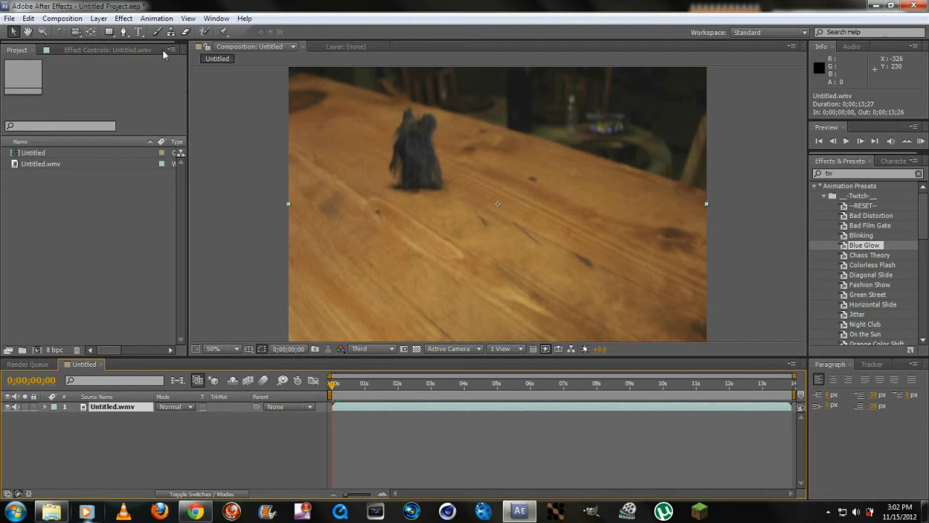
Apply Effect > Video Copilot > Twitch and briefly expand then collapse Amount.
{"action": "left_click", "coordinate": [118, 18]}
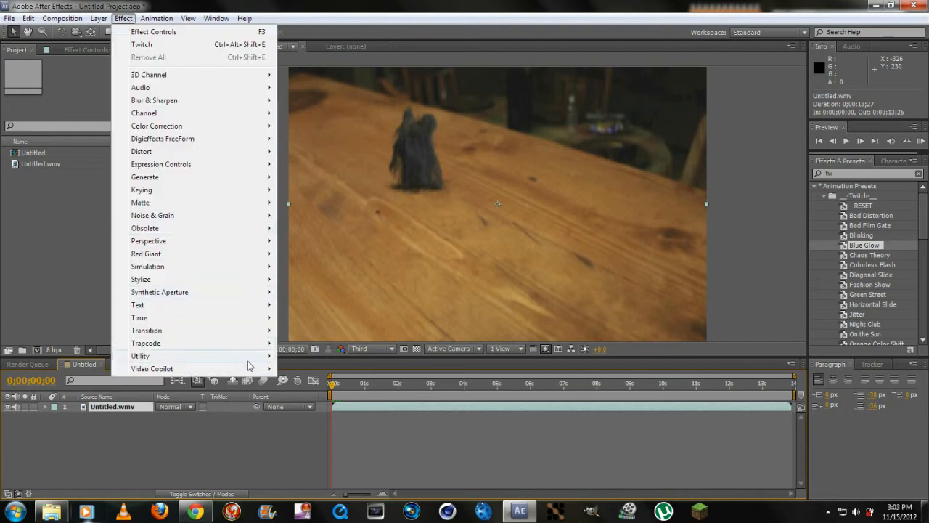
{"action": "mouse_move", "coordinate": [153, 368]}
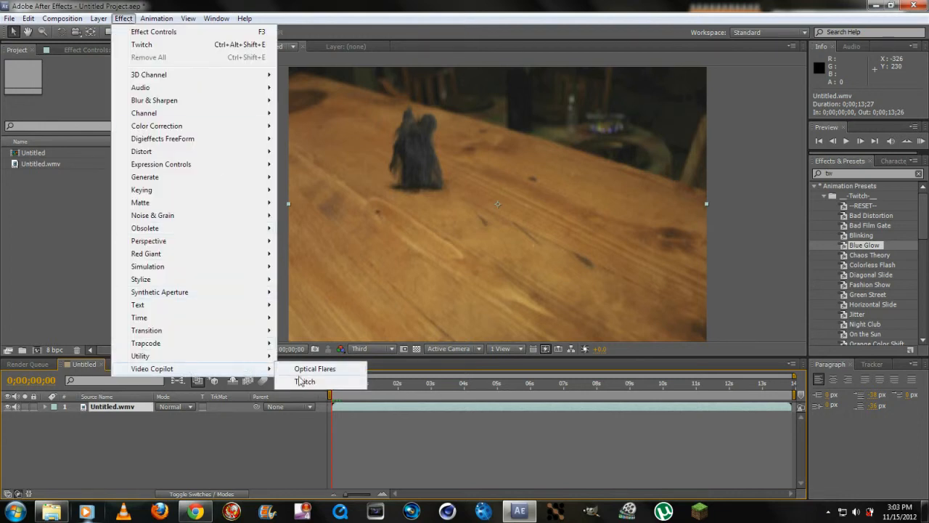
{"action": "left_click", "coordinate": [304, 381]}
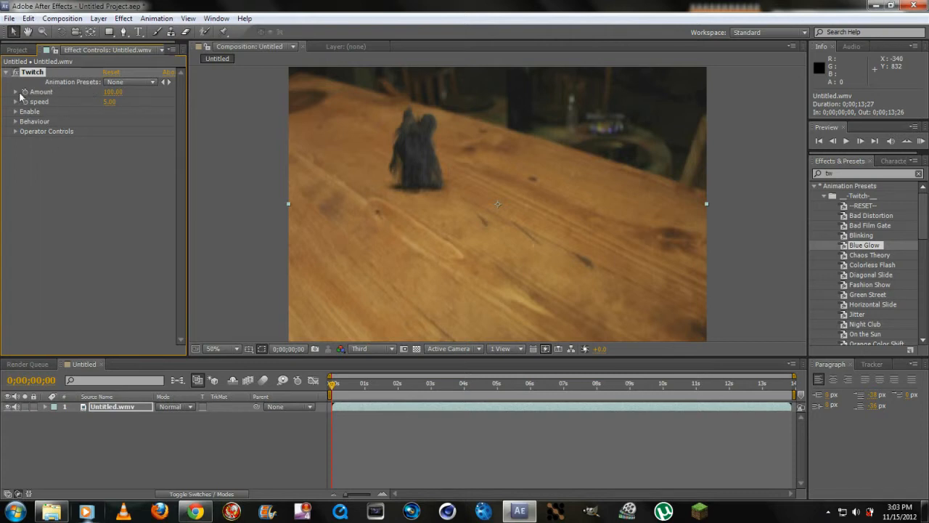
{"action": "left_click", "coordinate": [9, 92]}
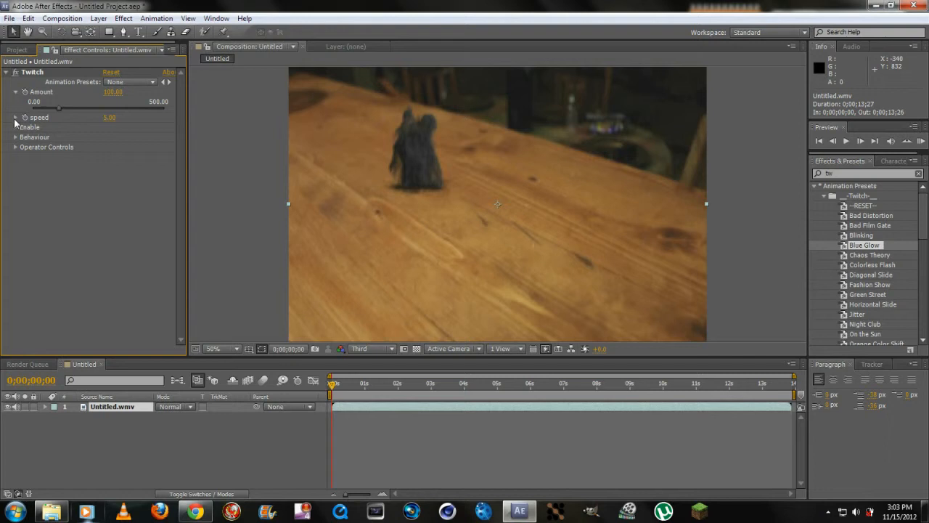
{"action": "left_click", "coordinate": [17, 92]}
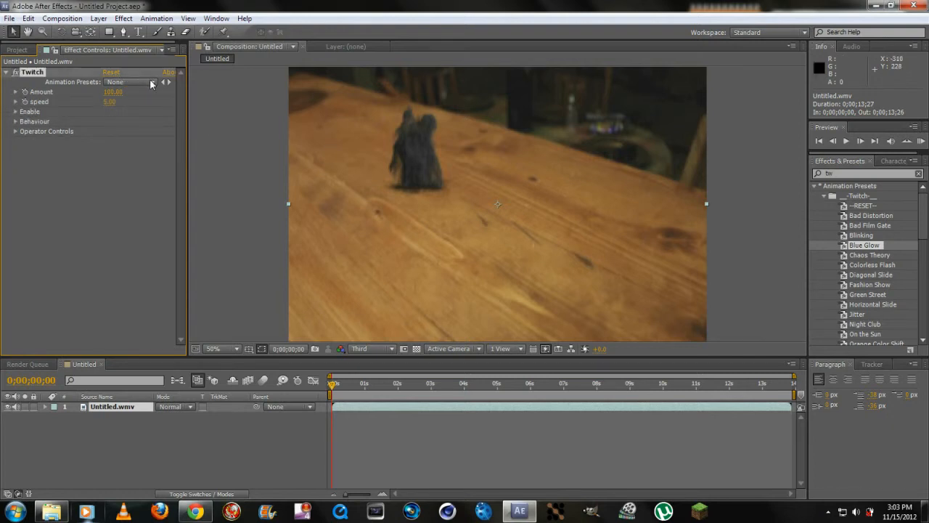
Check the Twitch Animation Presets dropdown, leave no preset, and set Amount to 200.
{"action": "left_click", "coordinate": [150, 82]}
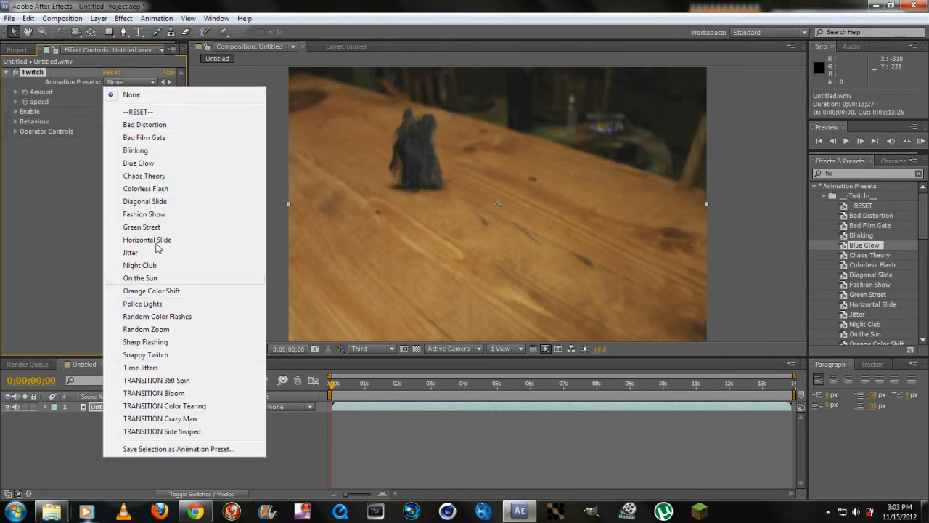
{"action": "left_click", "coordinate": [144, 124]}
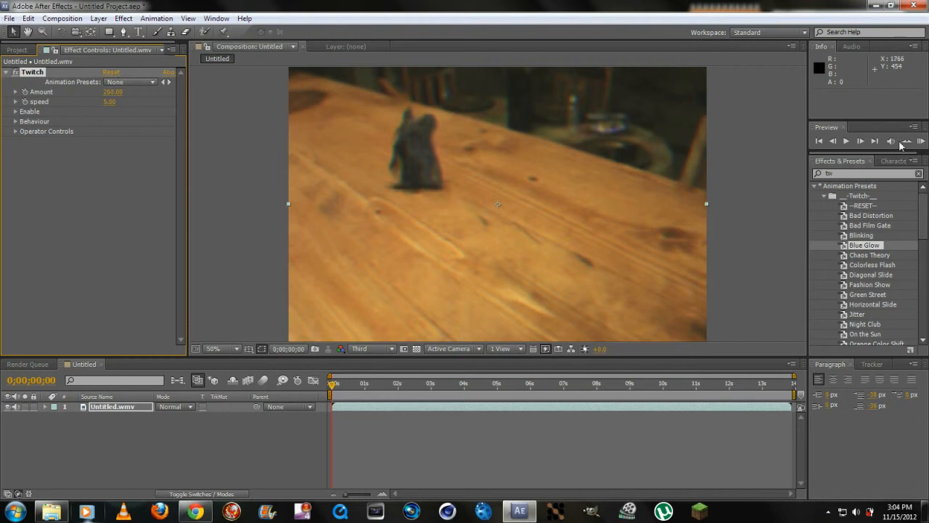
RAM-preview the 200-strength distortion, stop it, and return Amount to 100.
{"action": "left_click", "coordinate": [857, 141]}
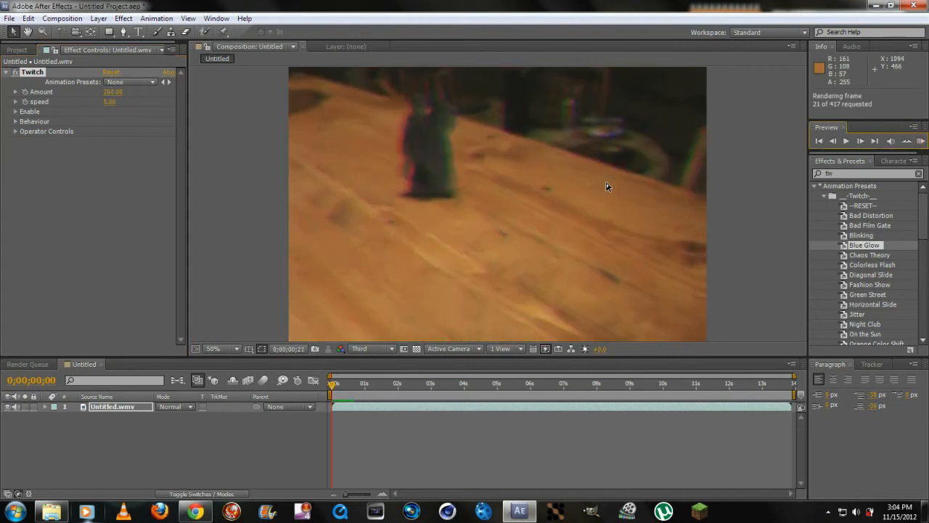
{"action": "left_click", "coordinate": [860, 141]}
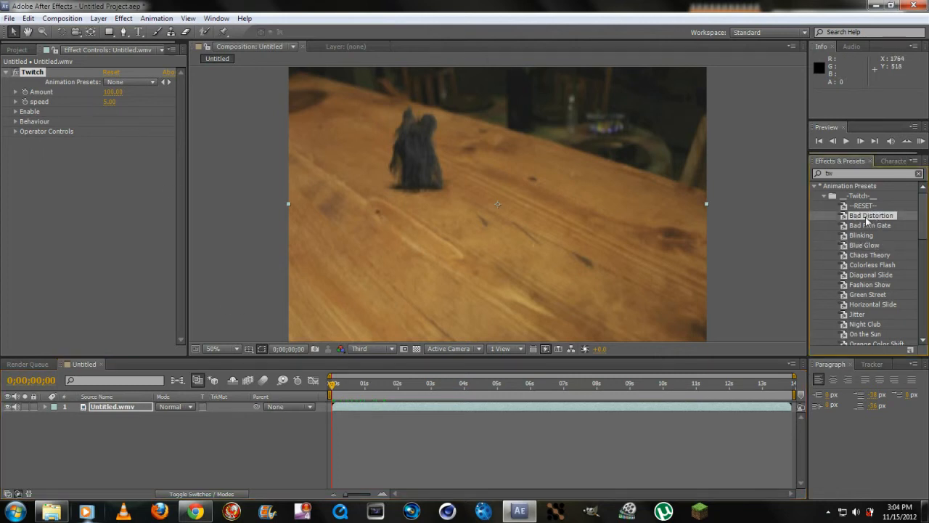
Apply the Bad Distortion preset as Twitch 2, list the layer's effects, collapse Twitch.
{"action": "double_click", "coordinate": [870, 215]}
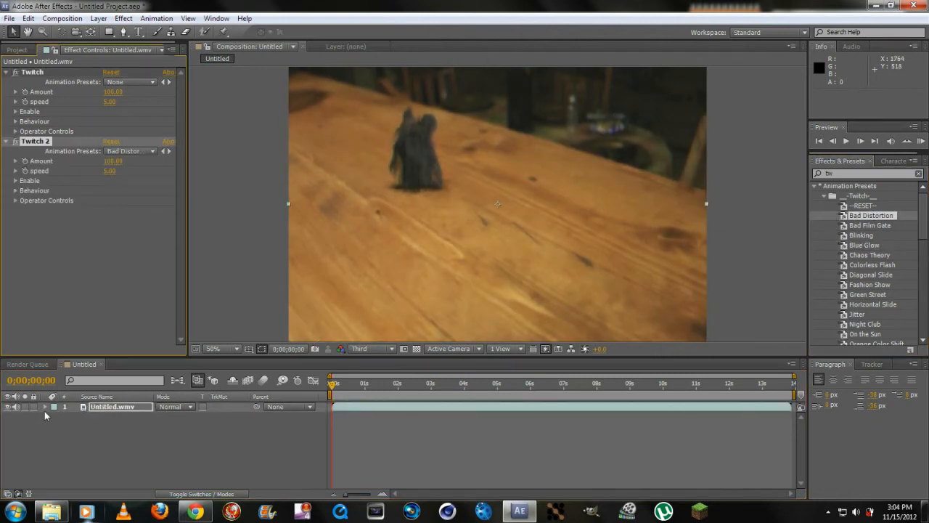
{"action": "left_click", "coordinate": [54, 406]}
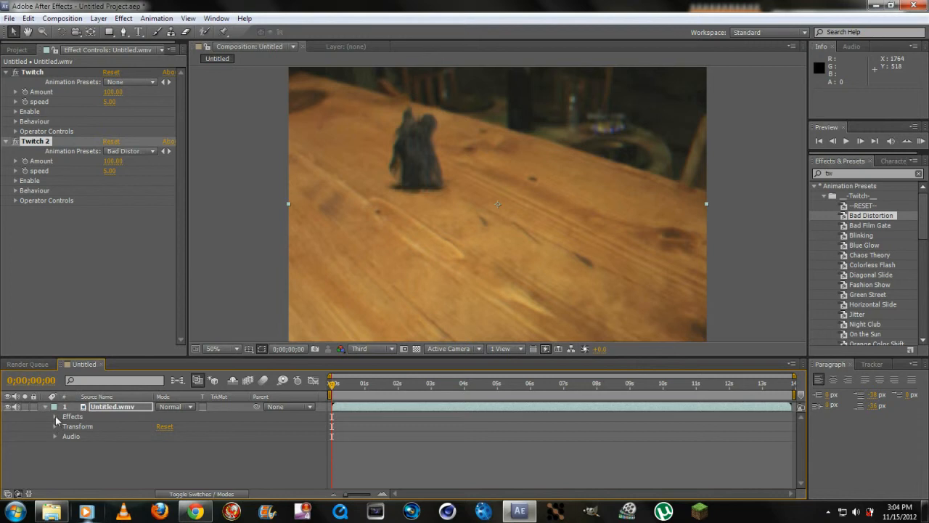
{"action": "left_click", "coordinate": [55, 416]}
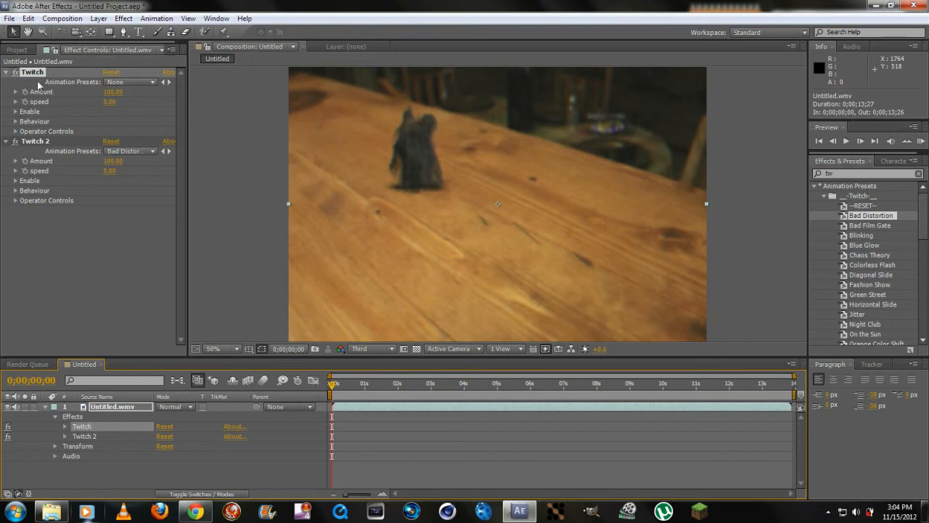
{"action": "left_click", "coordinate": [16, 72]}
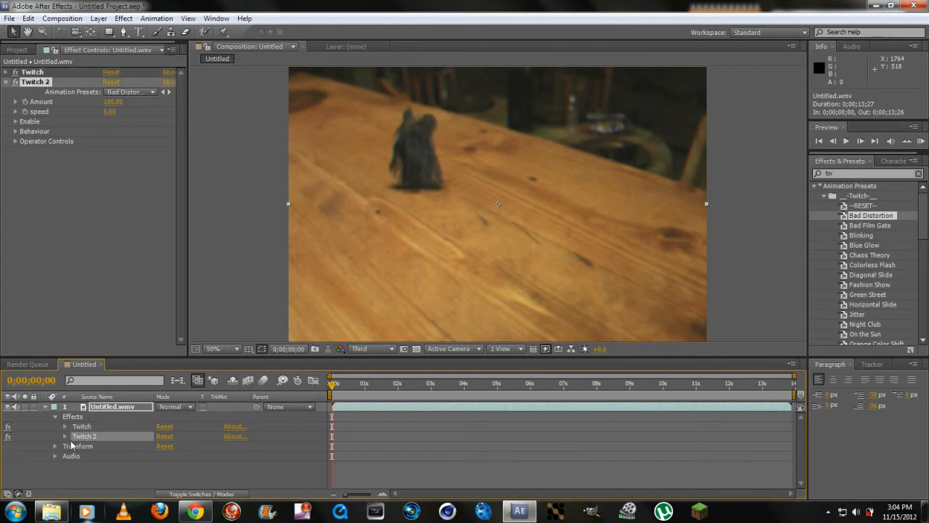
Key Twitch 2 Amount and speed at 0 near 3s, and Amount 100 at 5;27.
{"action": "left_click", "coordinate": [64, 435]}
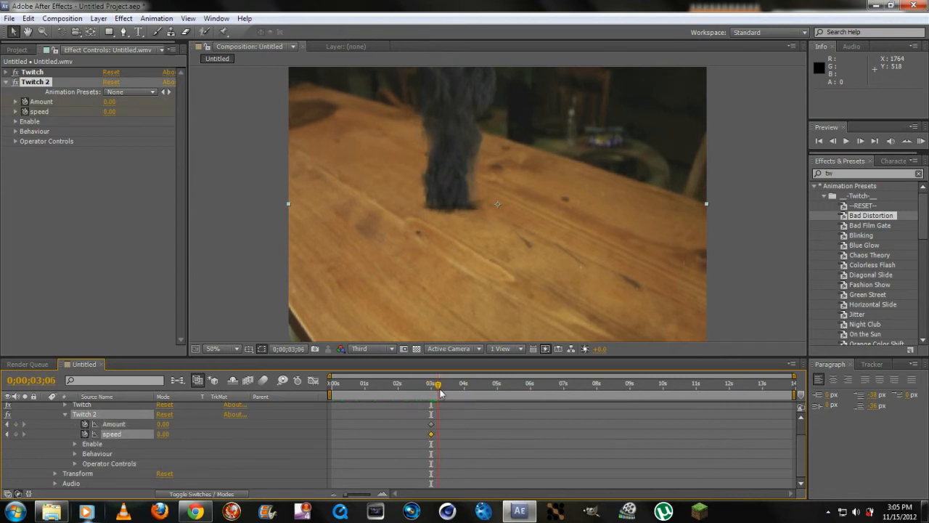
{"action": "left_click", "coordinate": [501, 383]}
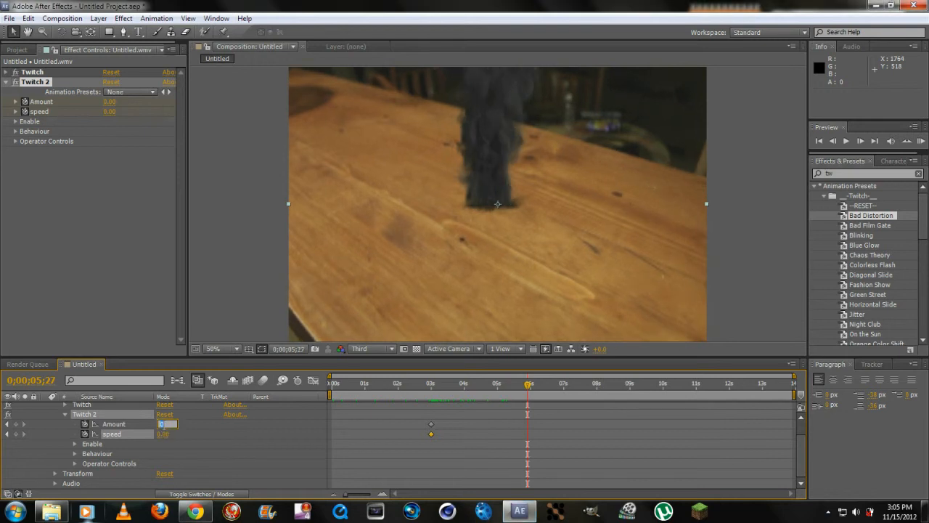
{"action": "type", "text": "100"}
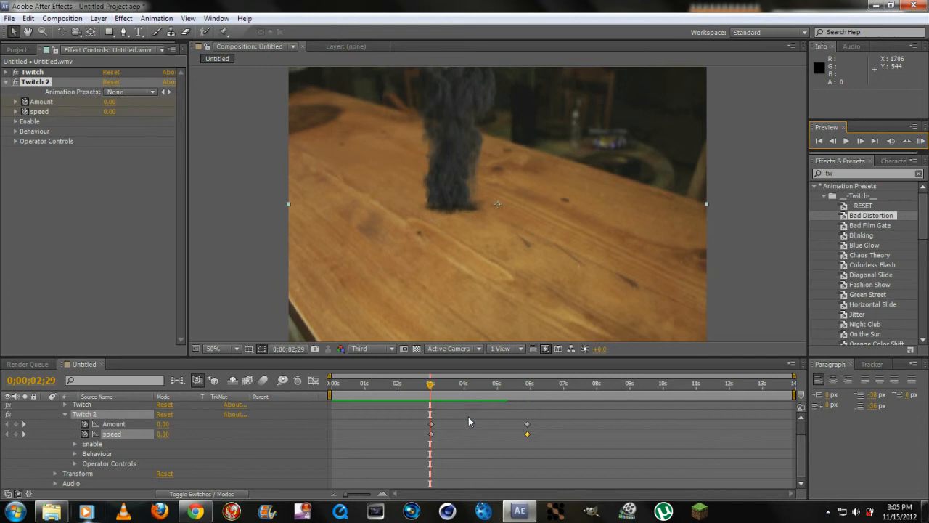
RAM-preview the Twitch 2 distortion ramp past the 3-second mark and fold the layer.
{"action": "left_click", "coordinate": [508, 382]}
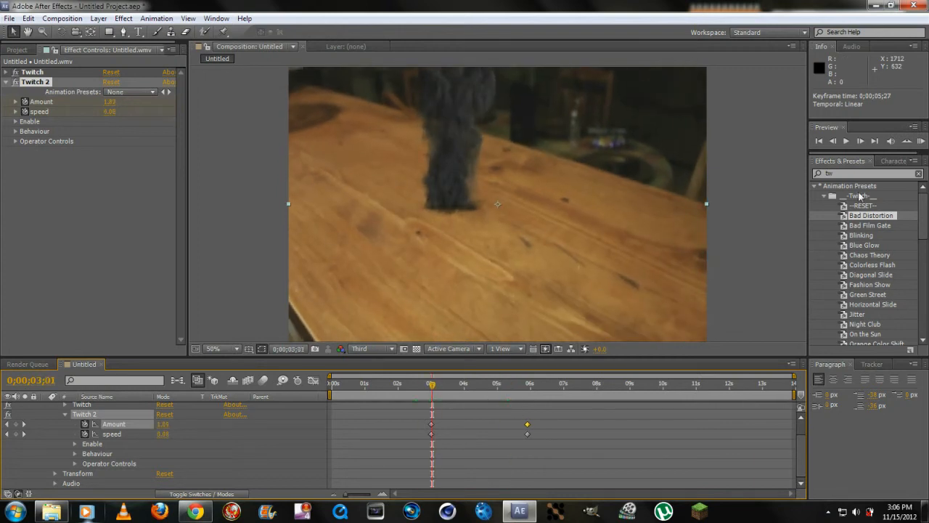
{"action": "left_click", "coordinate": [846, 141]}
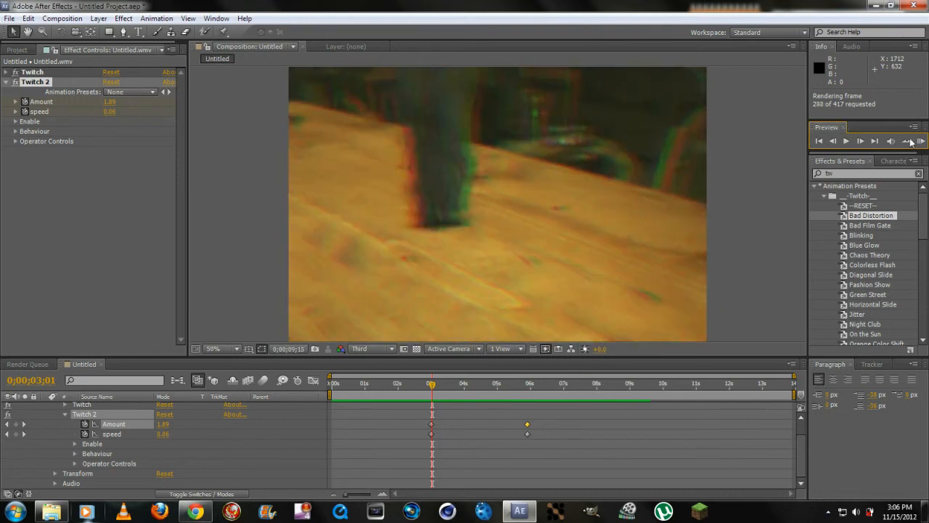
{"action": "left_click", "coordinate": [844, 141]}
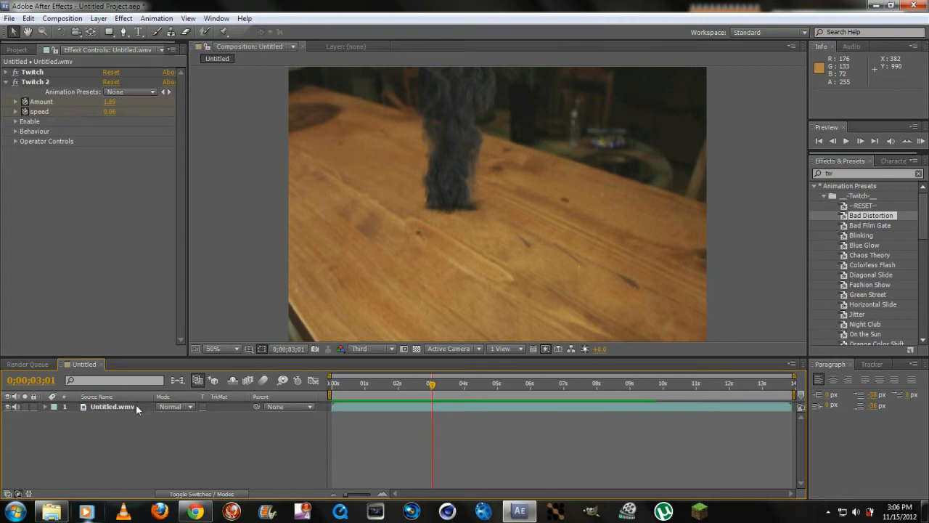
Select the Untitled.wmv layer and scroll the Twitch presets down to the TRANSITION entries.
{"action": "left_click", "coordinate": [112, 407]}
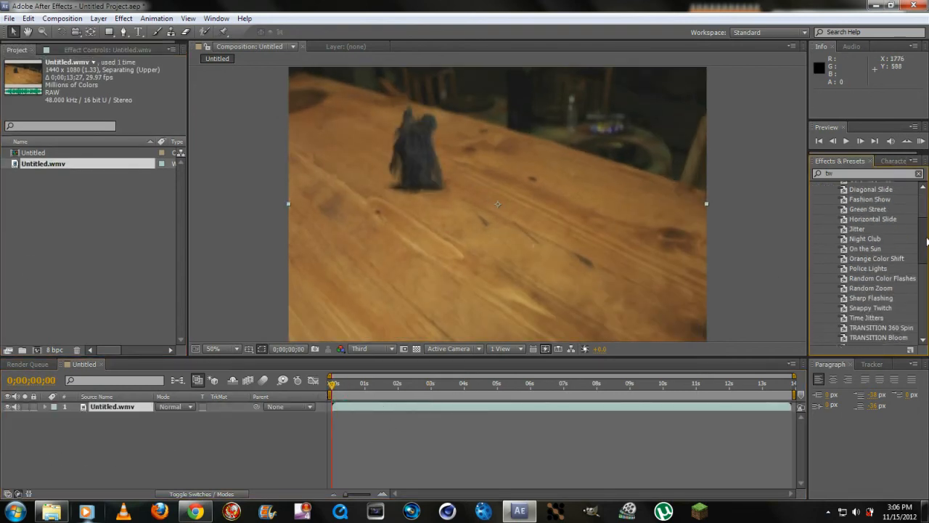
{"action": "scroll", "scroll_direction": "down", "scroll_amount": 3}
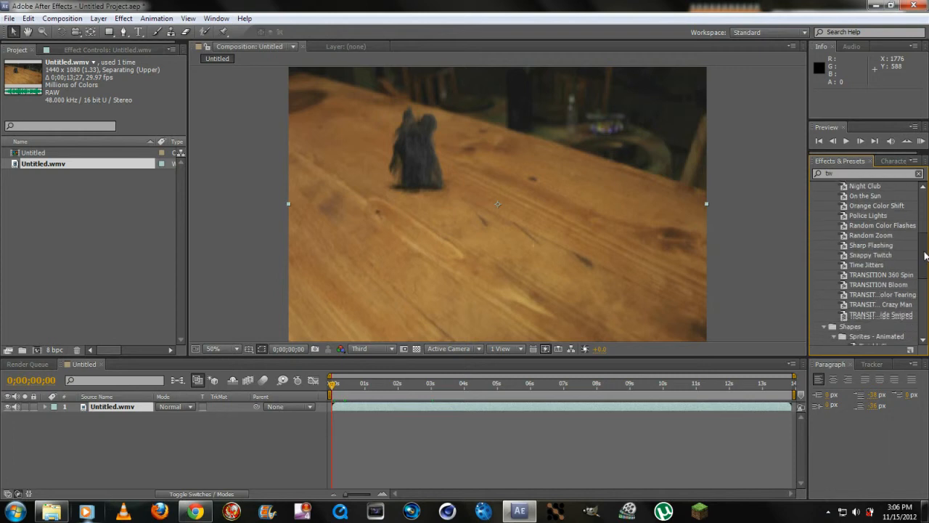
{"action": "scroll", "scroll_direction": "down", "scroll_amount": 3}
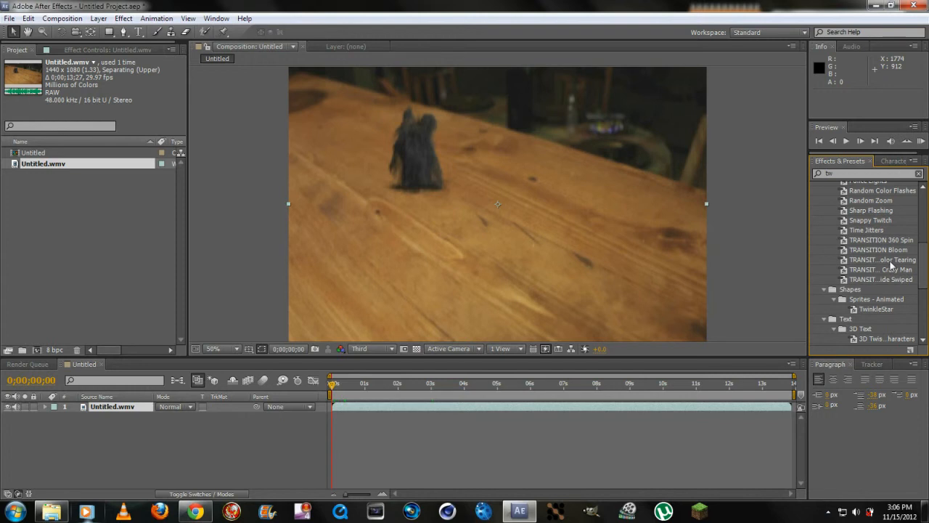
{"action": "mouse_move", "coordinate": [861, 251]}
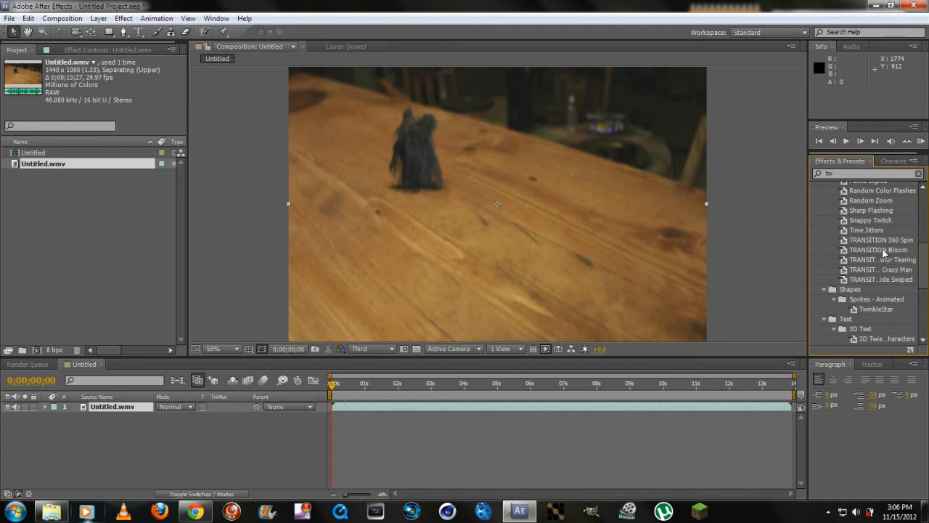
{"action": "mouse_move", "coordinate": [877, 252]}
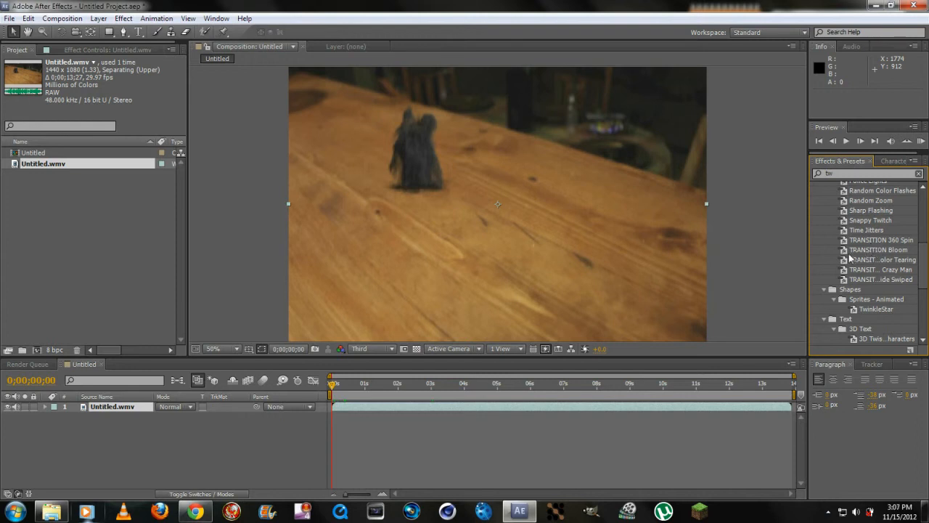
{"action": "mouse_move", "coordinate": [838, 247]}
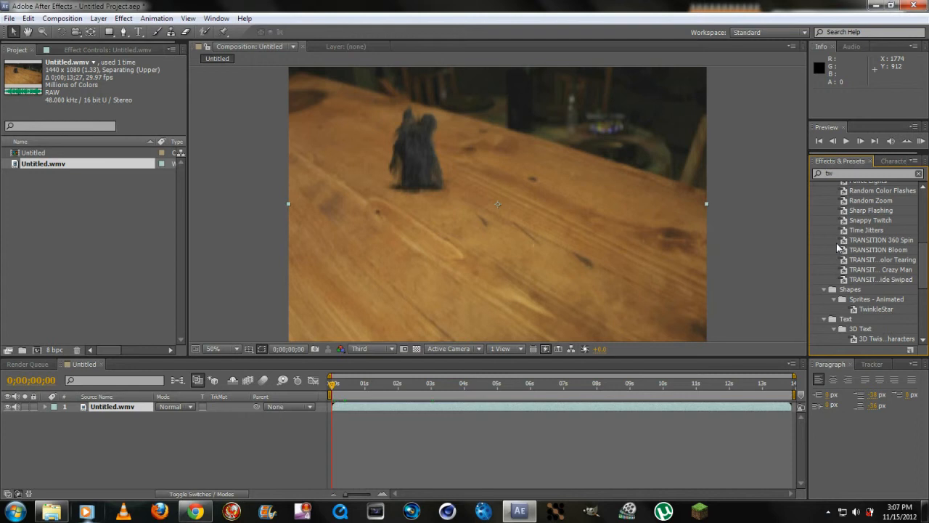
{"action": "mouse_move", "coordinate": [870, 249]}
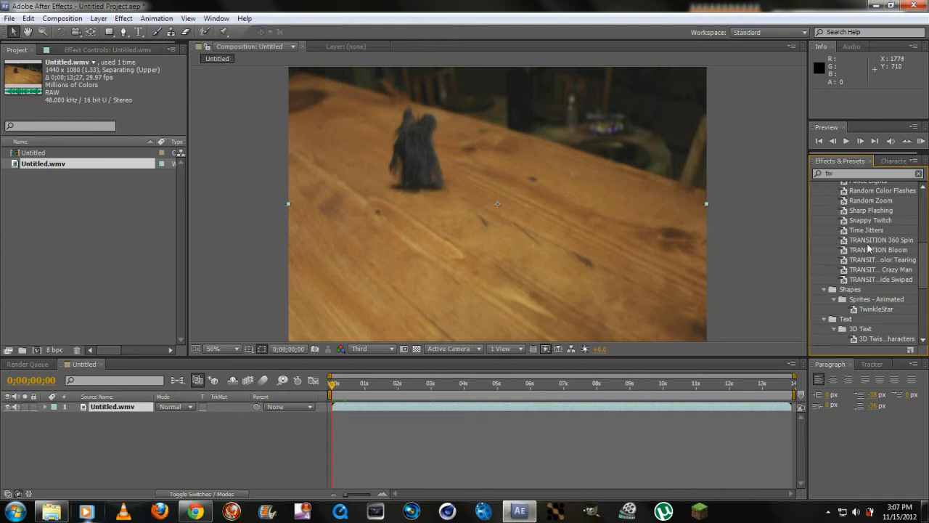
{"action": "mouse_move", "coordinate": [874, 240]}
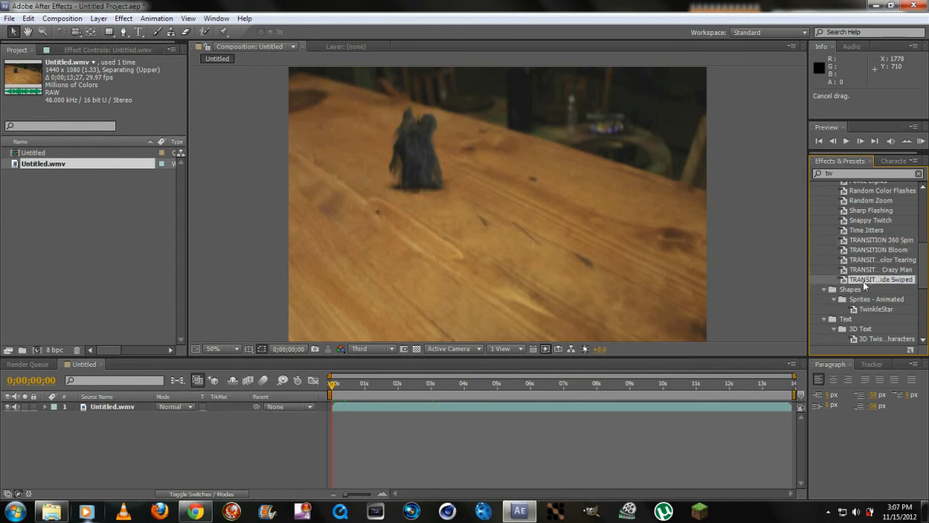
{"action": "double_click", "coordinate": [878, 277]}
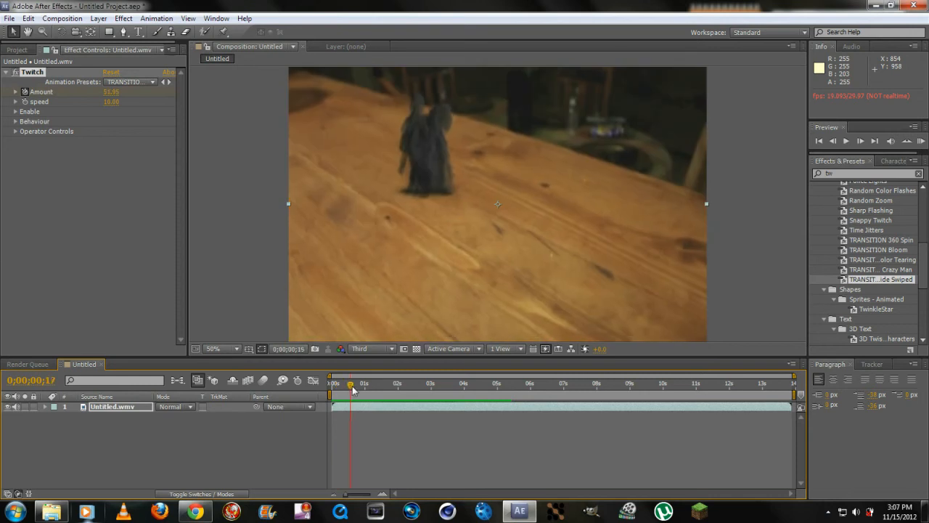
{"action": "left_click_drag", "start_coordinate": [350, 383], "coordinate": [330, 383]}
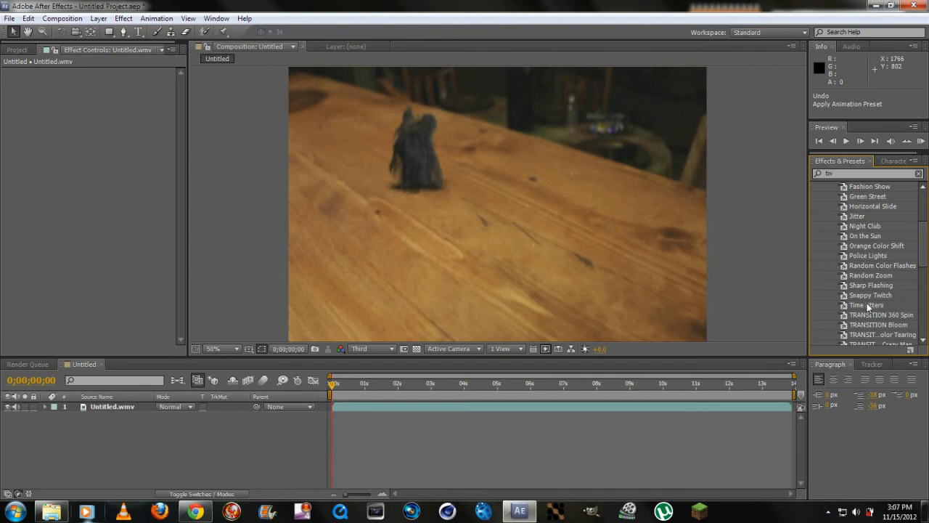
Apply the Night Club preset to Untitled.wmv for a bright yellow glow.
{"action": "double_click", "coordinate": [866, 304]}
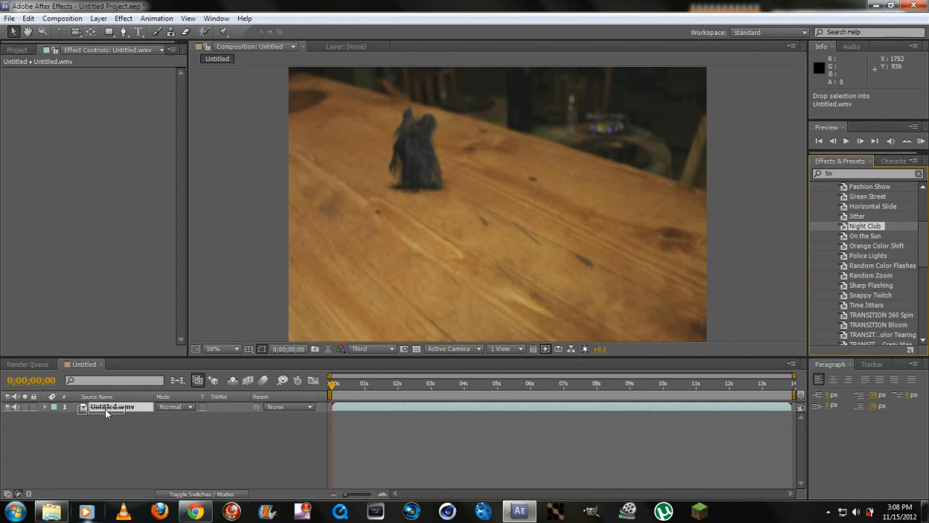
{"action": "double_click", "coordinate": [867, 226]}
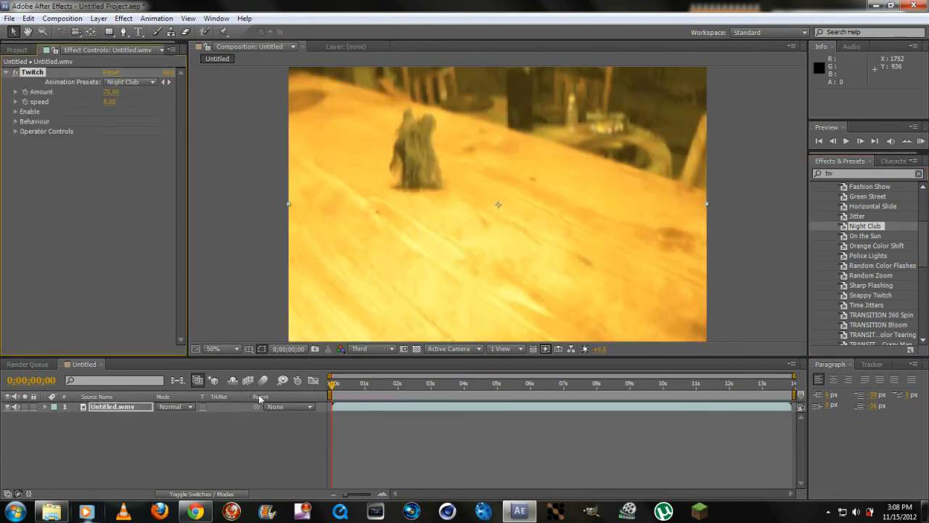
{"action": "mouse_move", "coordinate": [354, 384]}
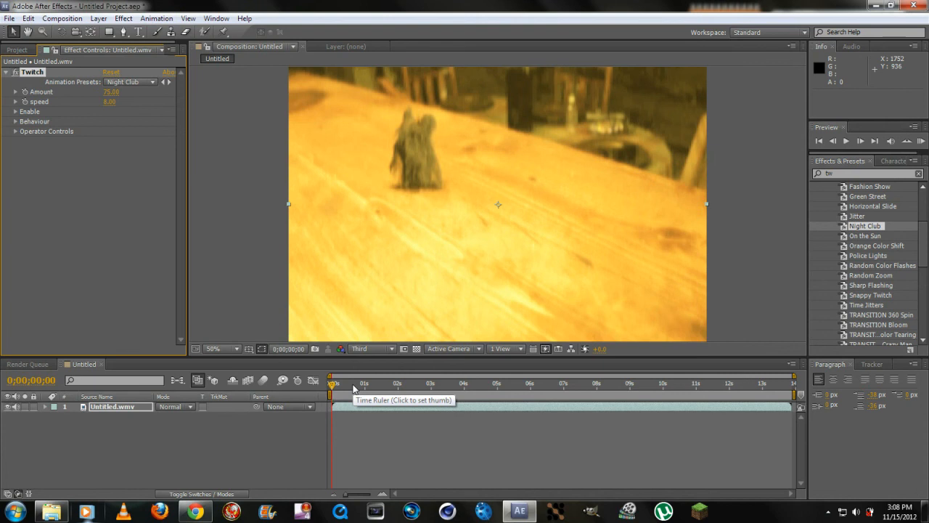
{"action": "mouse_move", "coordinate": [330, 385]}
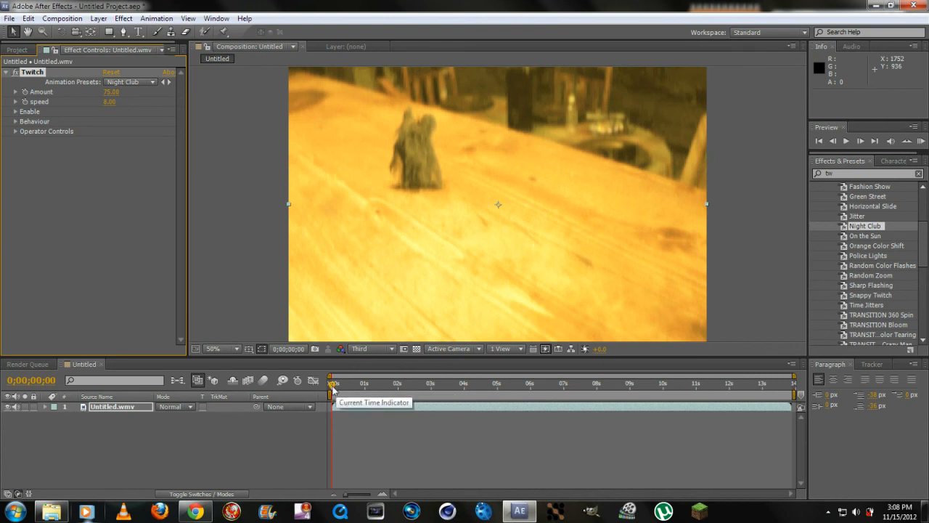